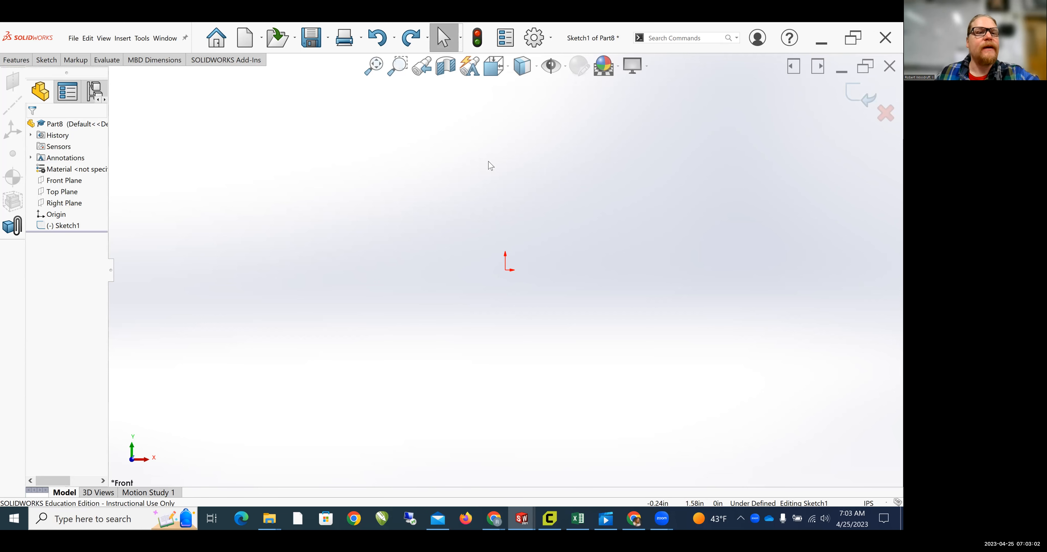
Create a new empty Part document from the Part template.
{"action": "left_click", "coordinate": [245, 38]}
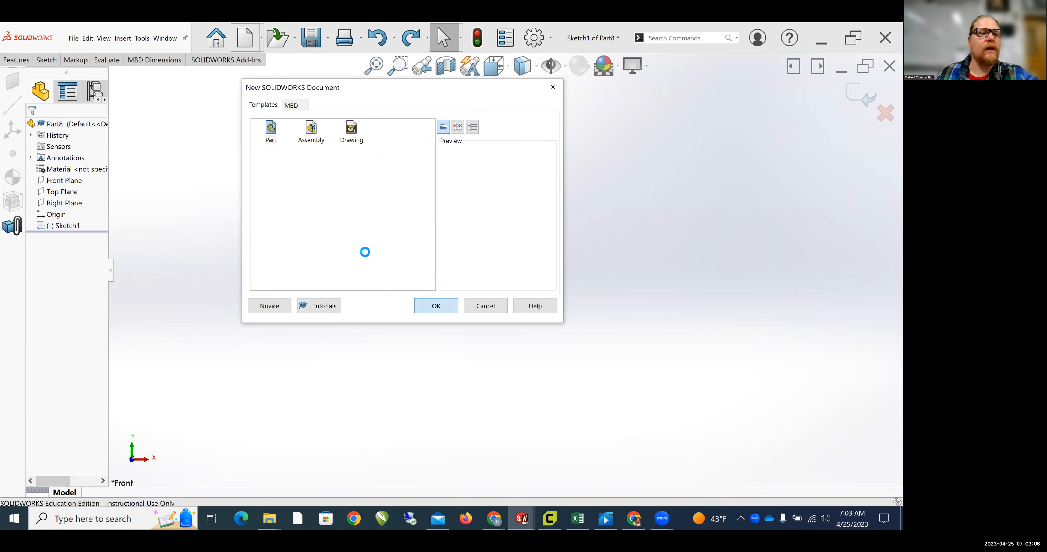
{"action": "left_click", "coordinate": [435, 306]}
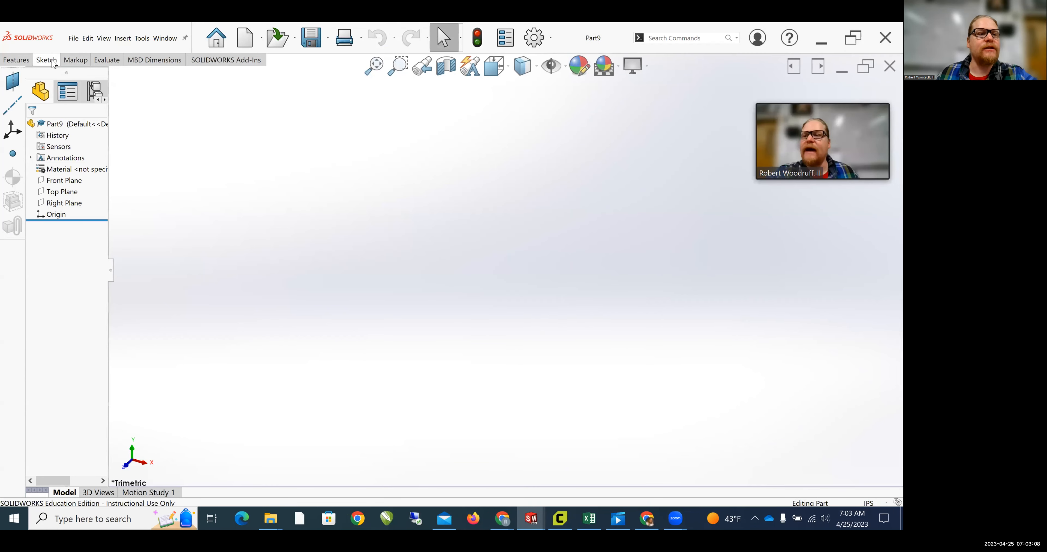
Sketch a circle at the origin on the Front Plane with a 0.70 in diameter.
{"action": "left_click", "coordinate": [46, 59]}
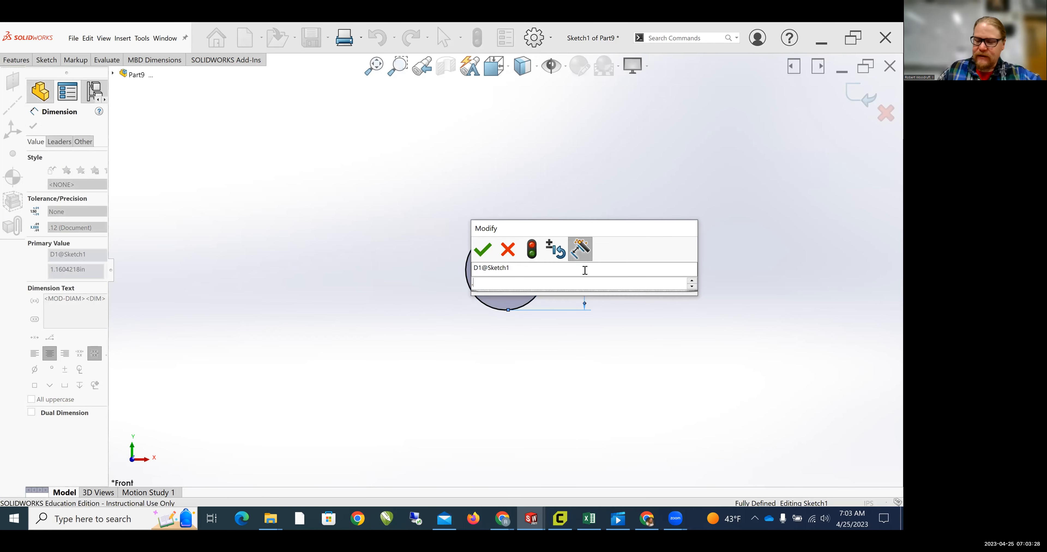
{"action": "left_click", "coordinate": [482, 249]}
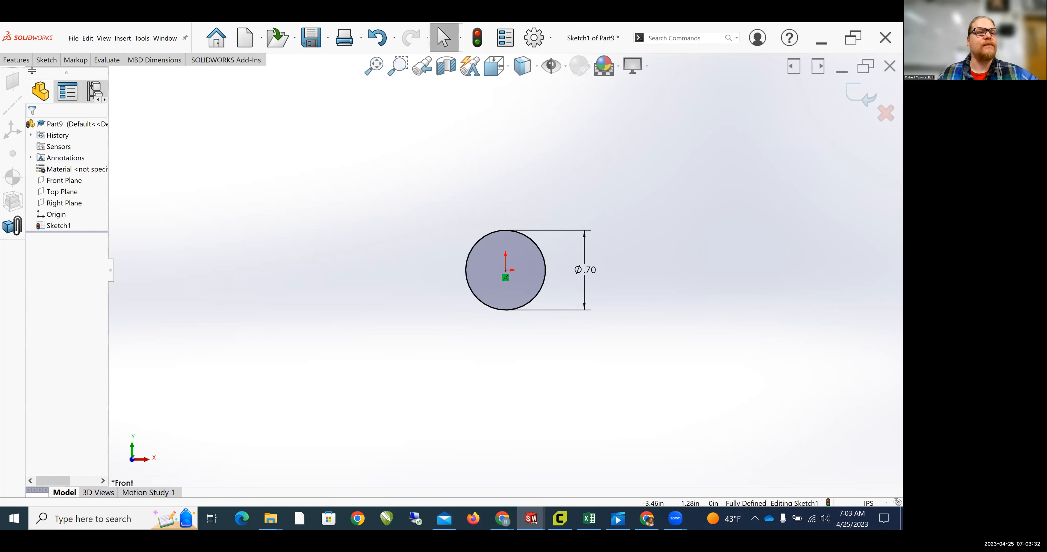
Extrude the 0.70 circle as a Blind boss 0.10 in thick to form the disc.
{"action": "left_click", "coordinate": [17, 59]}
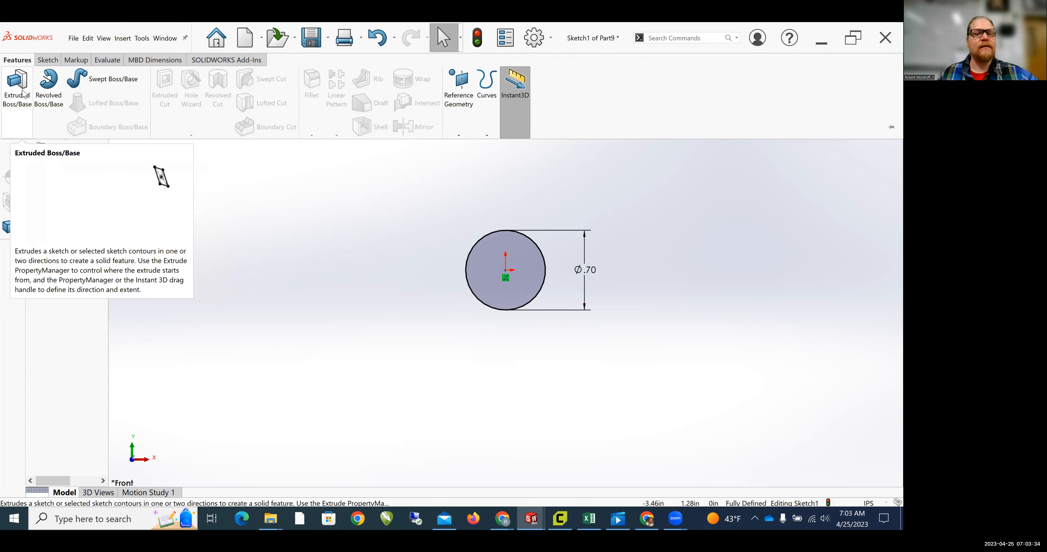
{"action": "left_click", "coordinate": [15, 87]}
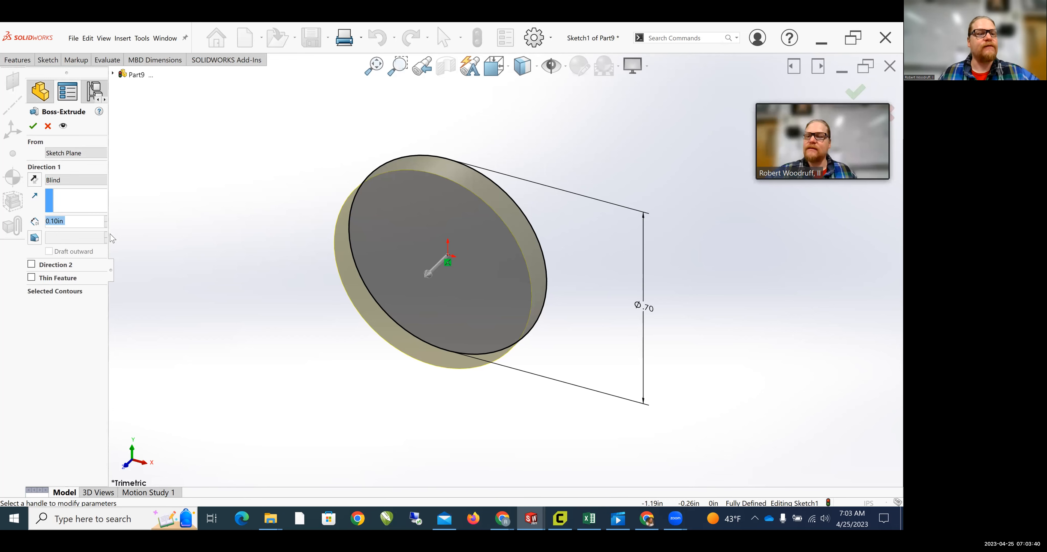
{"action": "left_click", "coordinate": [33, 127]}
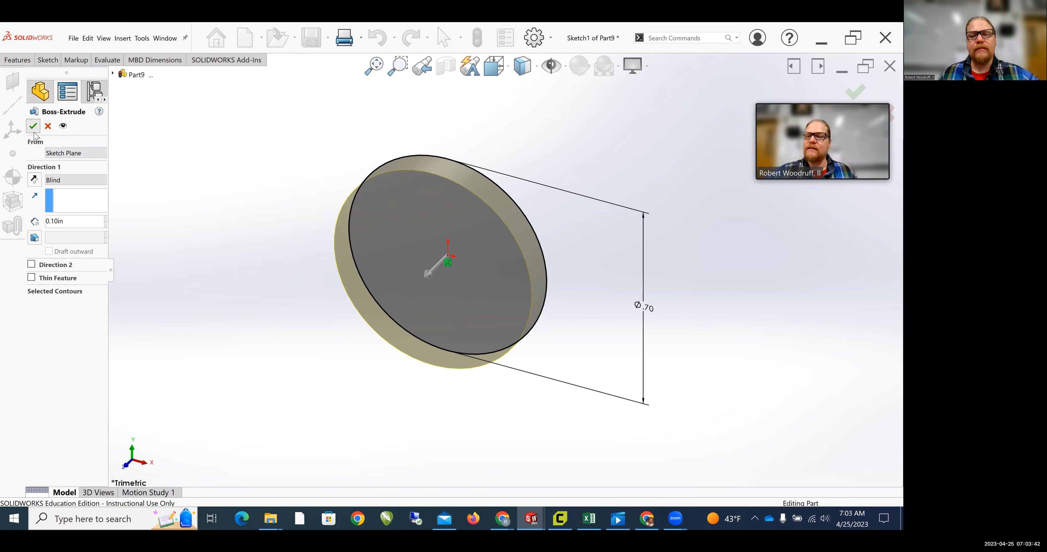
{"action": "left_click", "coordinate": [32, 125]}
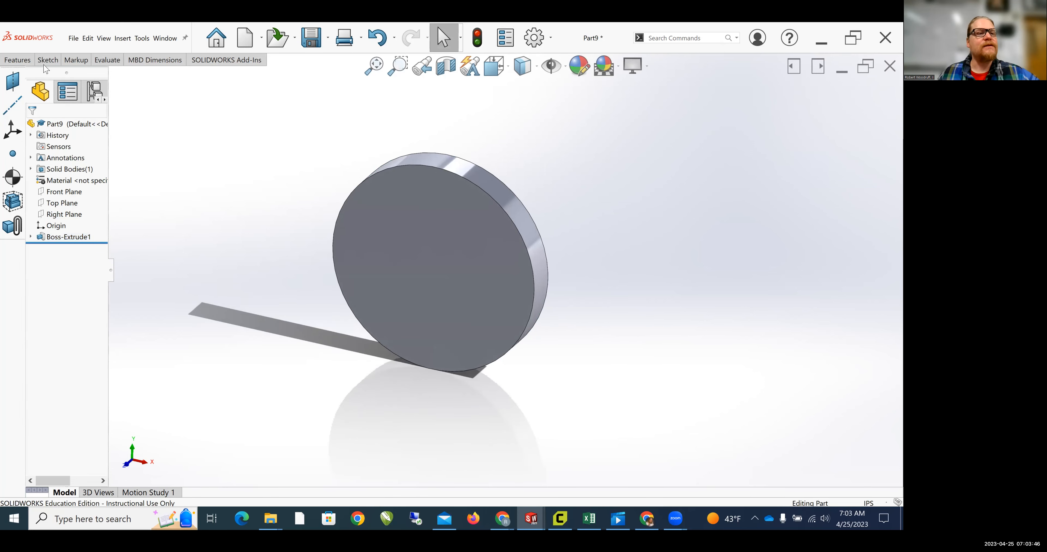
Sketch a centred circle on the disc's front face dimensioned to 0.50 in diameter.
{"action": "left_click", "coordinate": [46, 60]}
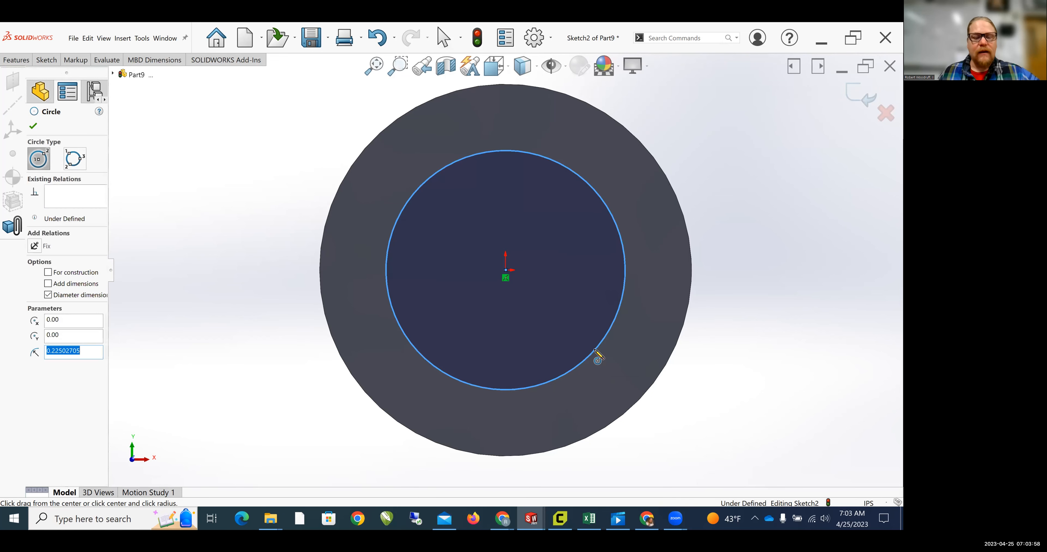
{"action": "right_click", "coordinate": [598, 357]}
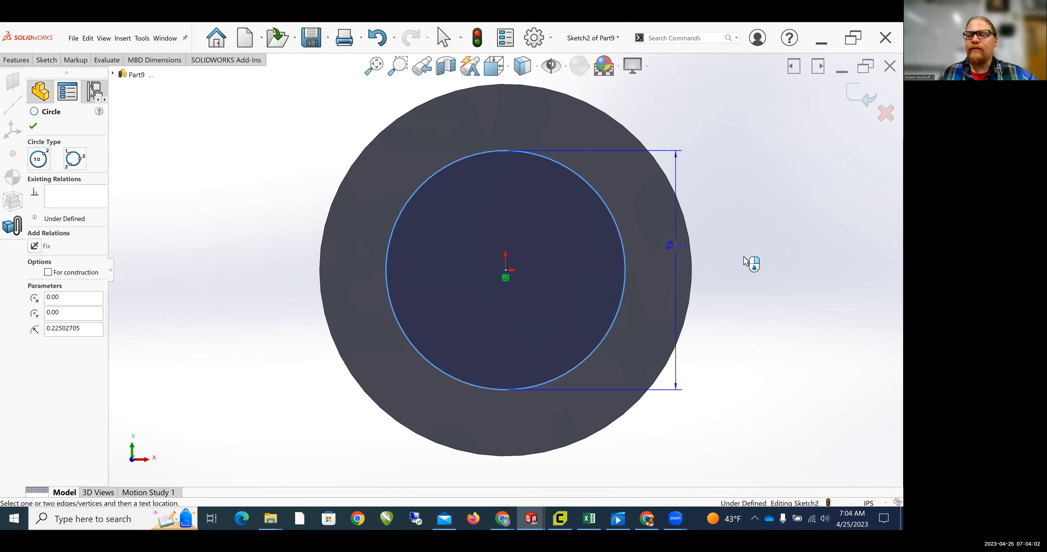
{"action": "left_click", "coordinate": [741, 257]}
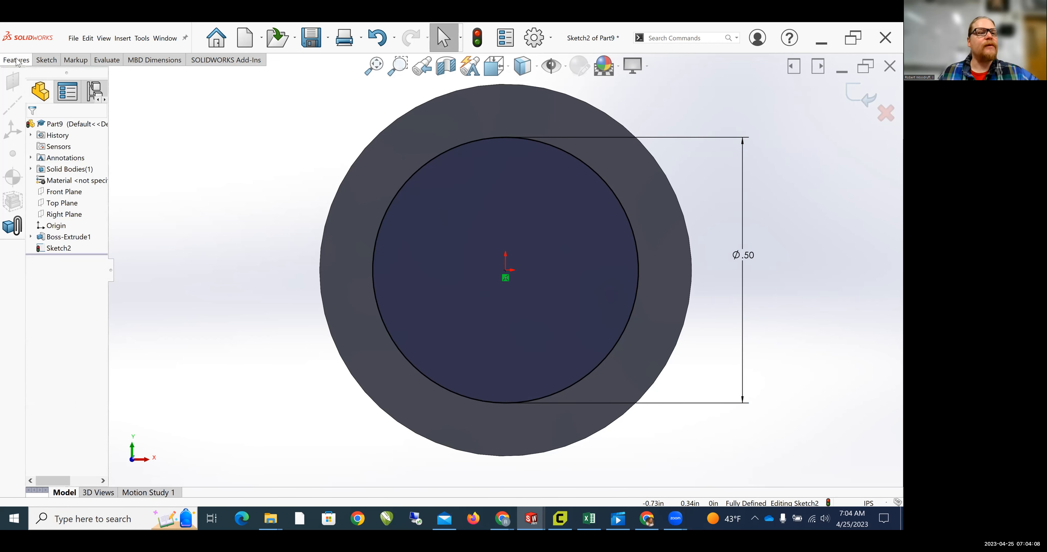
Extrude the 0.50 circle as a Blind boss with 0.30in depth to raise the step.
{"action": "left_click", "coordinate": [14, 87]}
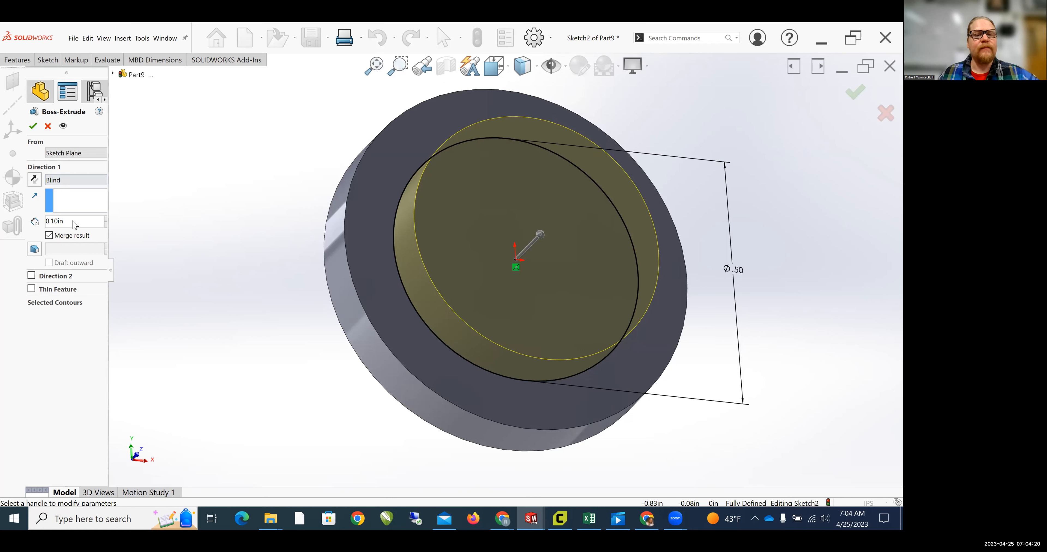
{"action": "left_click", "coordinate": [64, 221]}
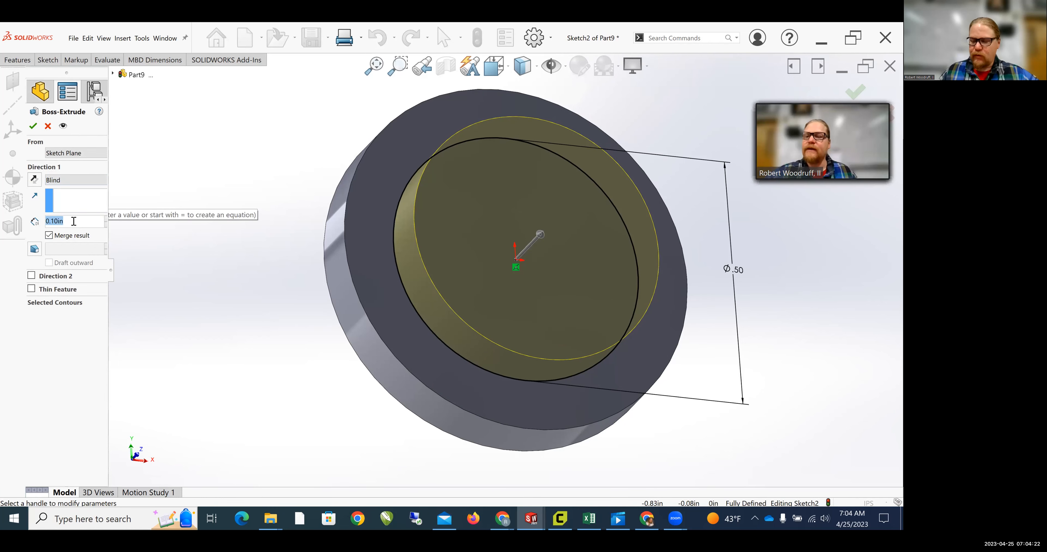
{"action": "type", "text": "0.30in"}
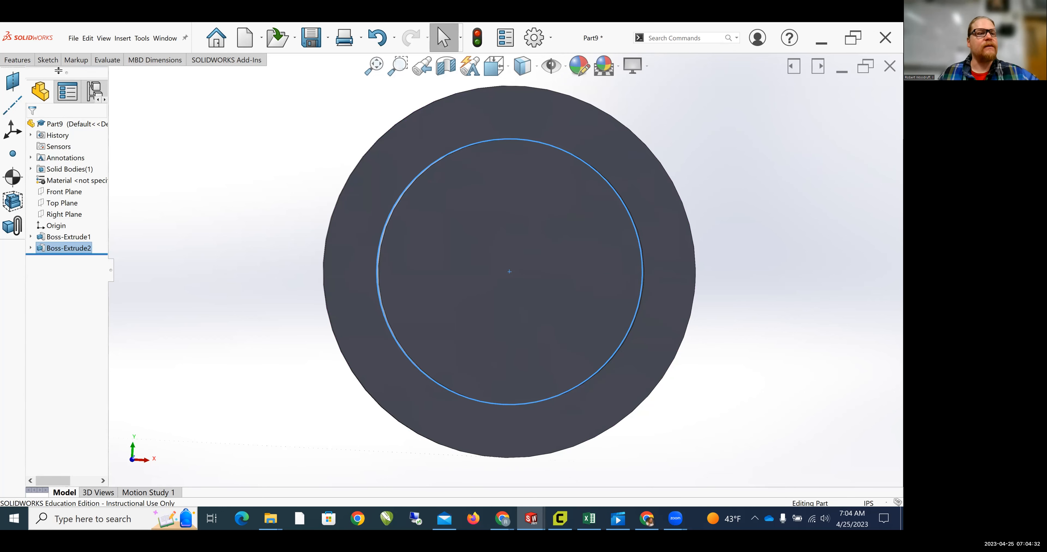
Sketch a circle from the origin on the step face dimensioned to 0.31 in diameter.
{"action": "left_click", "coordinate": [46, 60]}
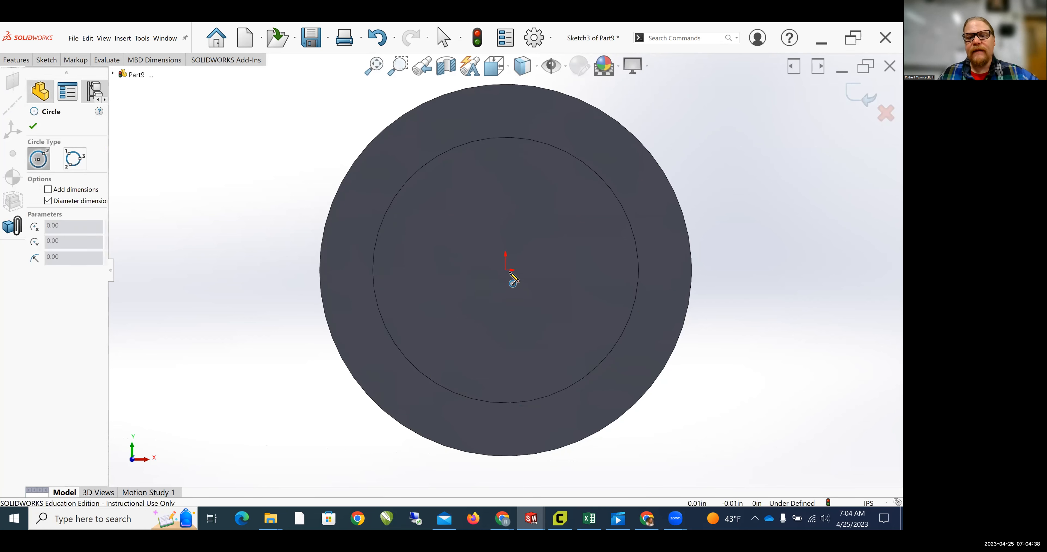
{"action": "left_click", "coordinate": [505, 280]}
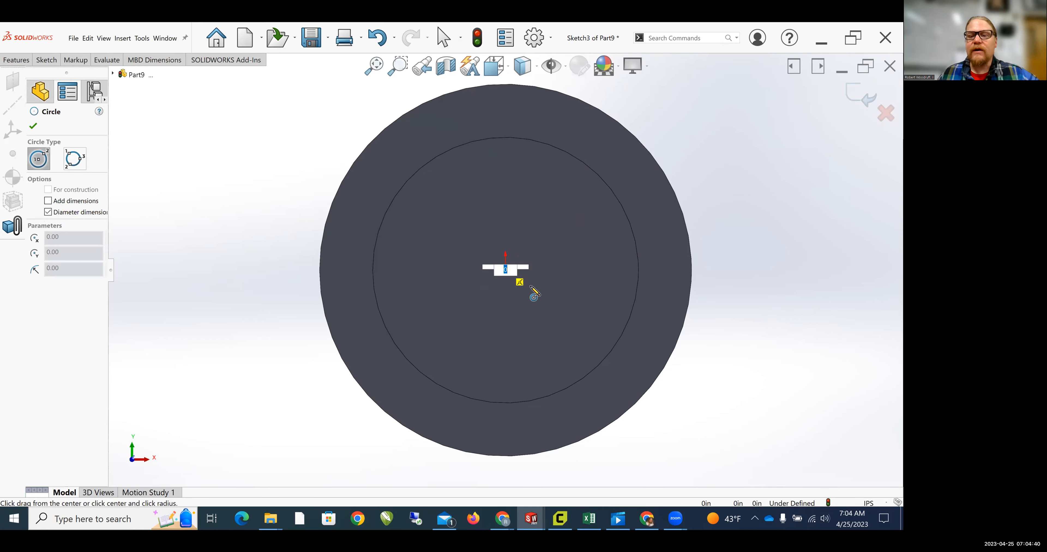
{"action": "left_click_drag", "start_coordinate": [505, 270], "coordinate": [559, 314]}
{"action": "type", "text": "31"}
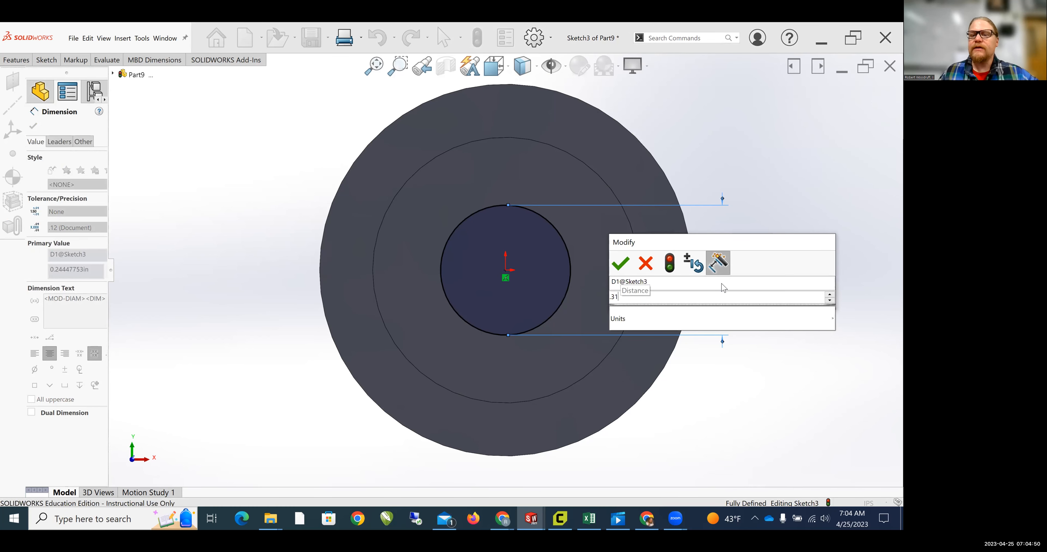
{"action": "left_click", "coordinate": [619, 262]}
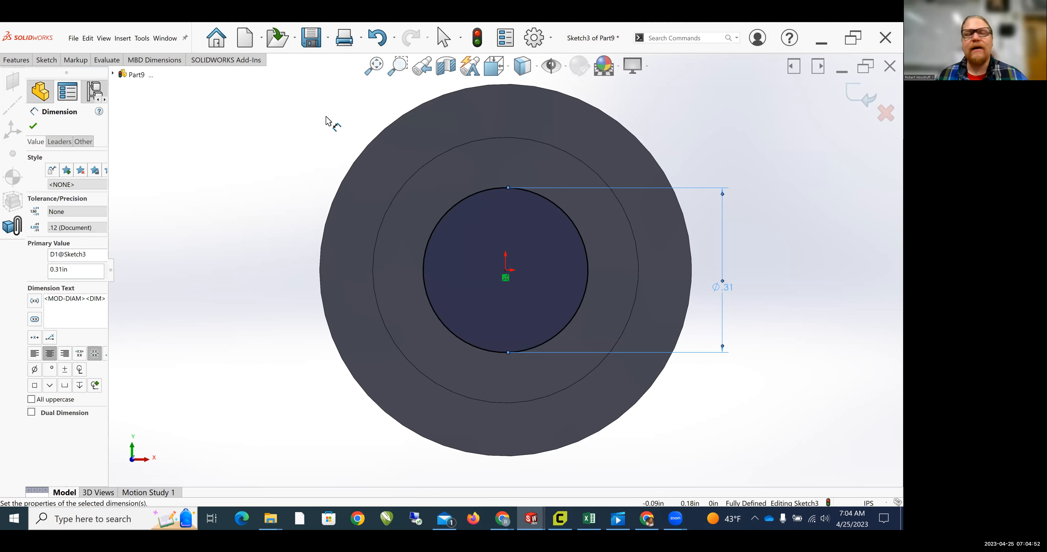
{"action": "left_click", "coordinate": [45, 59]}
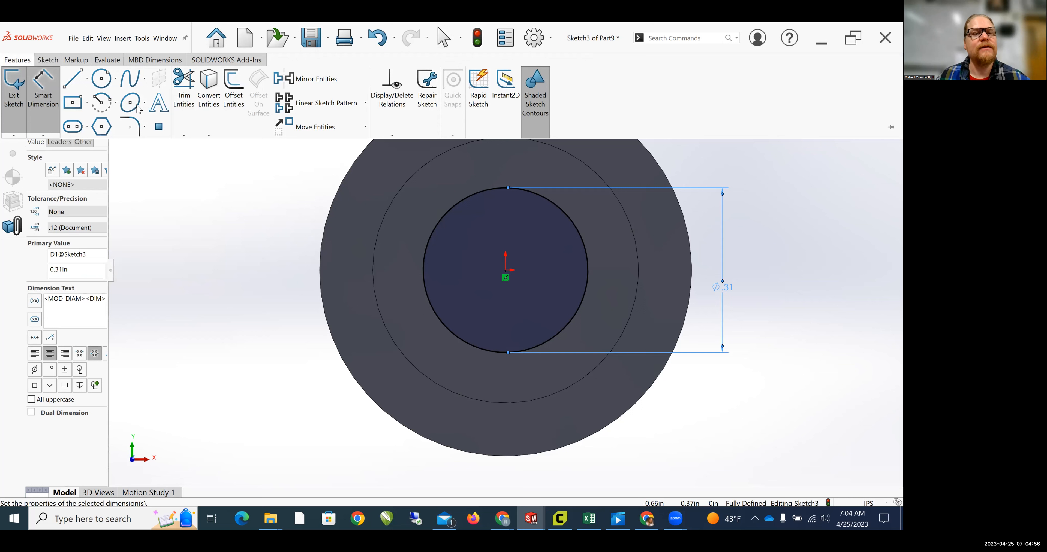
Cut the 0.31 circle through all as Cut-Extrude1 to bore the centre hole.
{"action": "left_click", "coordinate": [164, 90]}
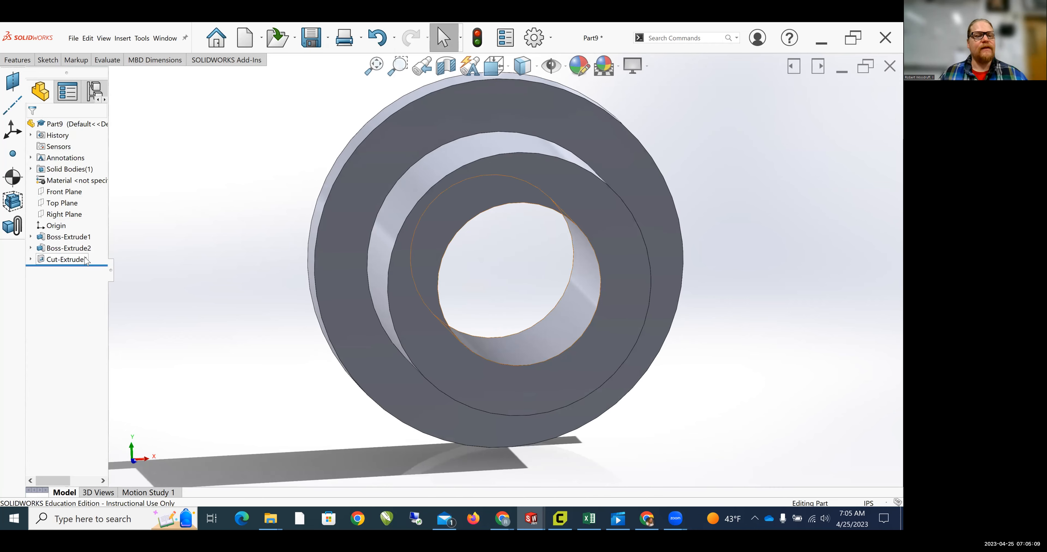
{"action": "left_click", "coordinate": [66, 259]}
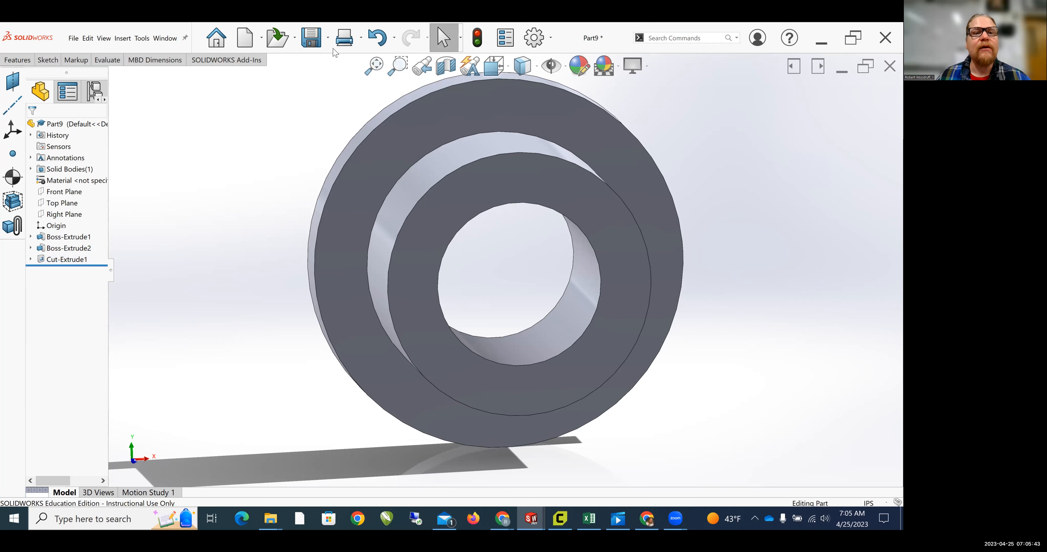
{"action": "left_click", "coordinate": [328, 38]}
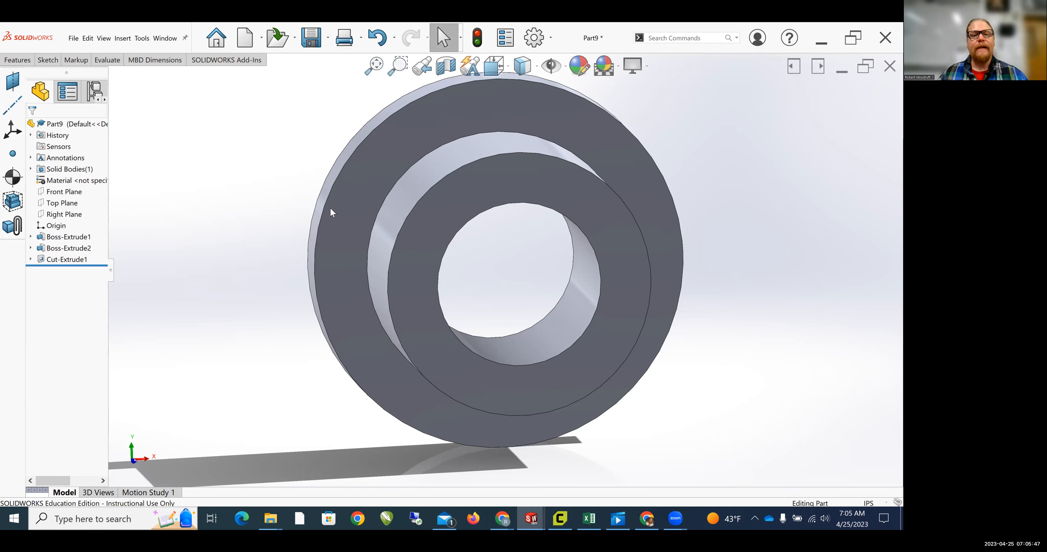
Browse Save As into Period 3 > Mousetrap Cars > My Mousetrap Car folder.
{"action": "left_click", "coordinate": [311, 38]}
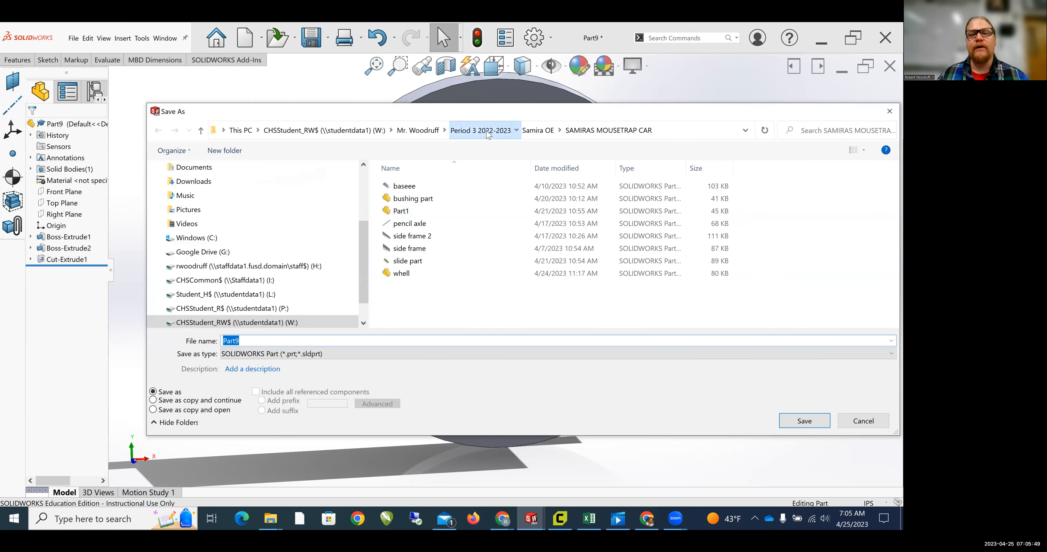
{"action": "left_click", "coordinate": [479, 130]}
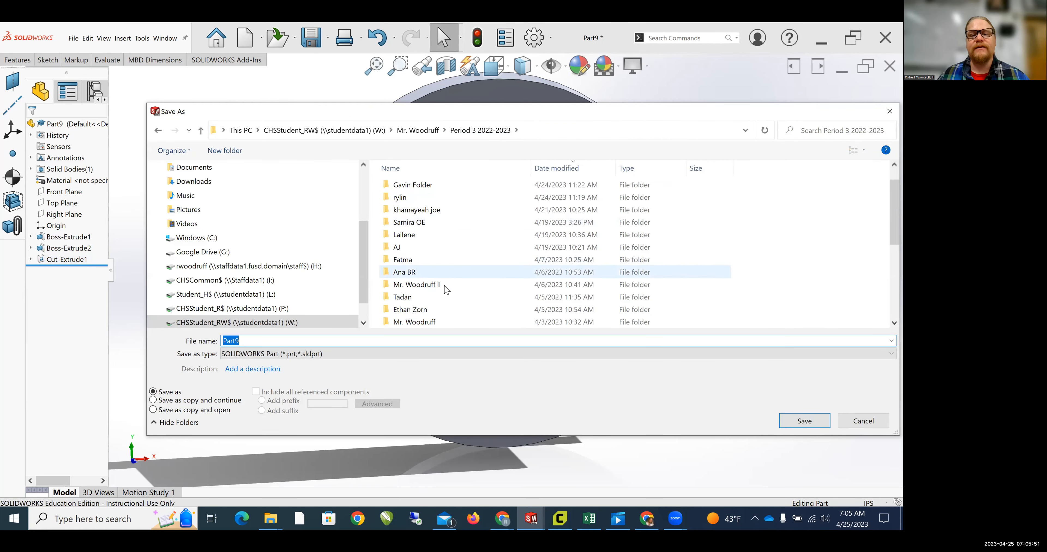
{"action": "left_click", "coordinate": [417, 285]}
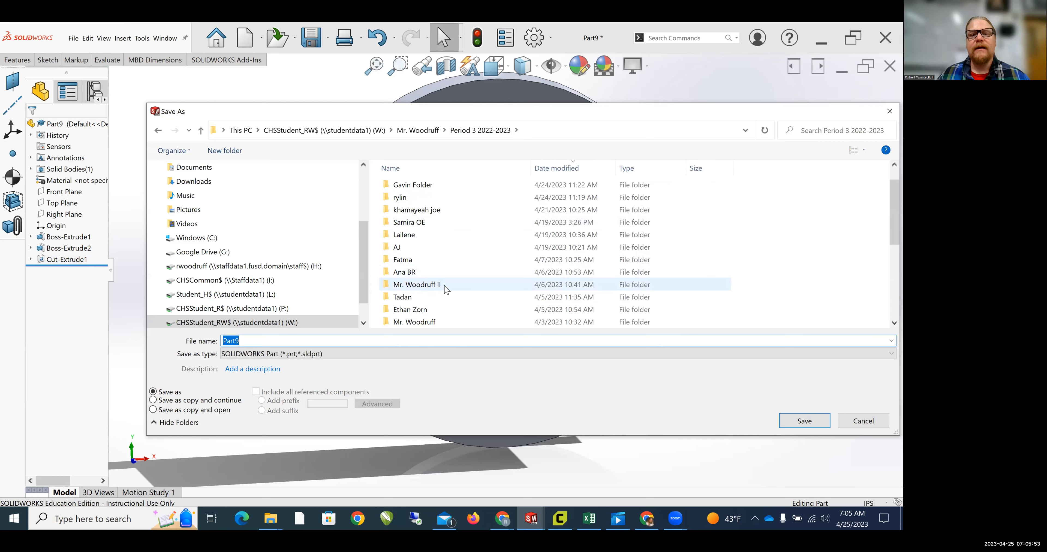
{"action": "double_click", "coordinate": [417, 284]}
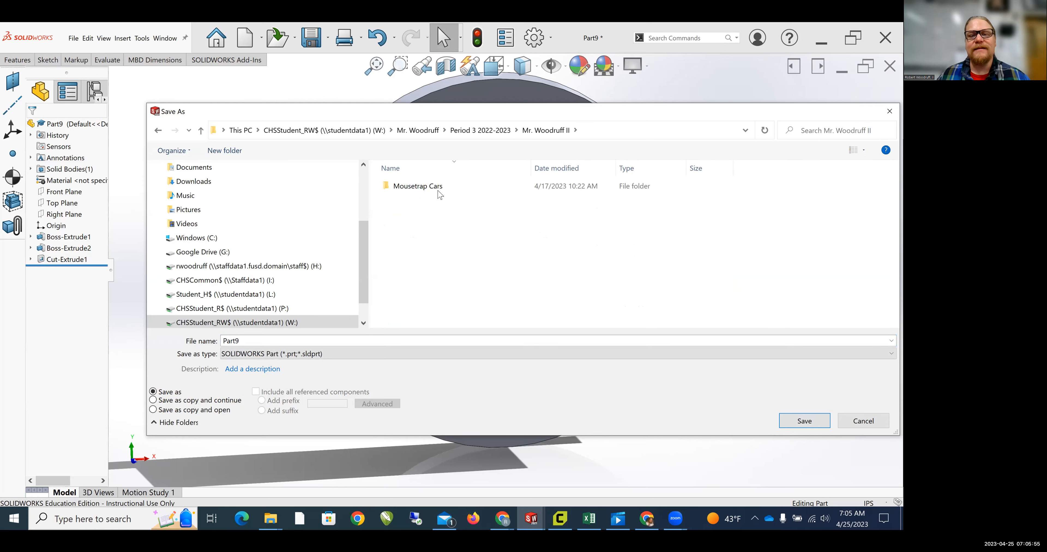
{"action": "double_click", "coordinate": [418, 186]}
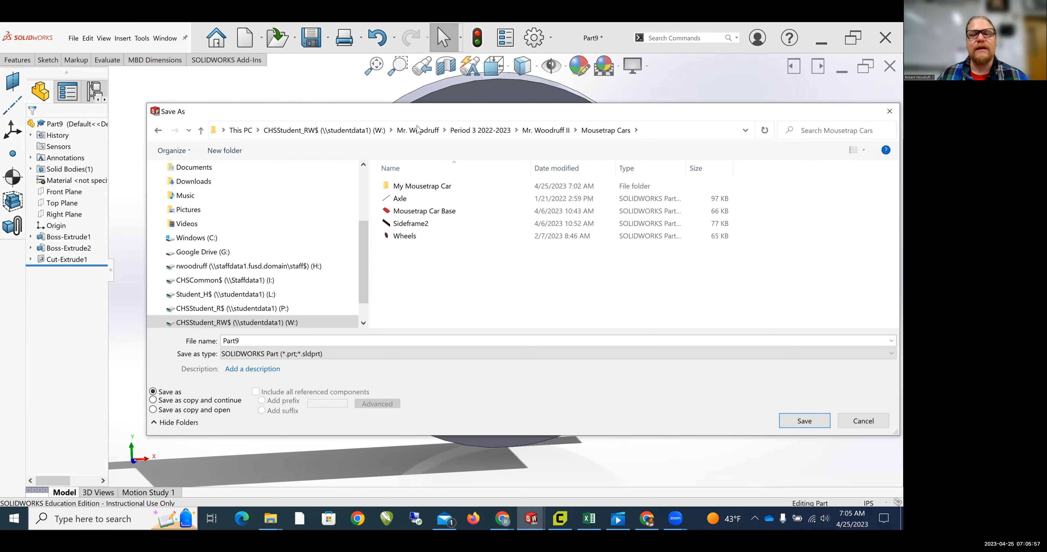
{"action": "left_click", "coordinate": [400, 199]}
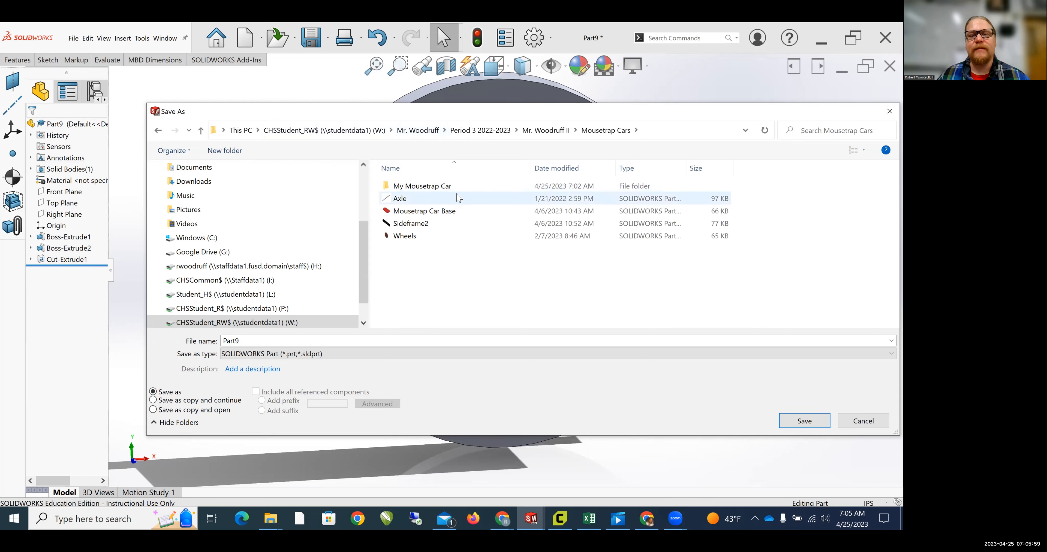
{"action": "double_click", "coordinate": [422, 186]}
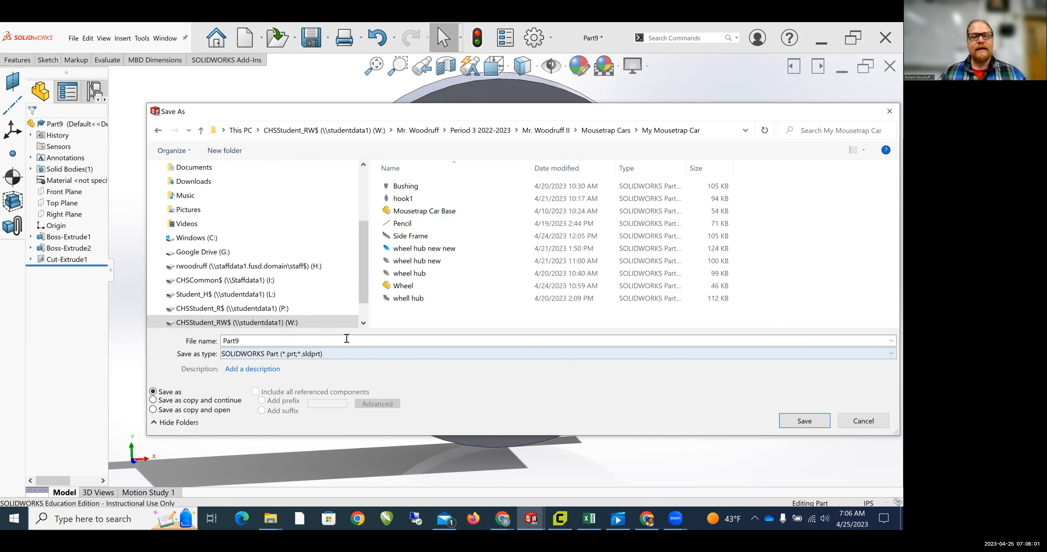
Save the part there under the name New bushing.
{"action": "type", "text": "New bushing"}
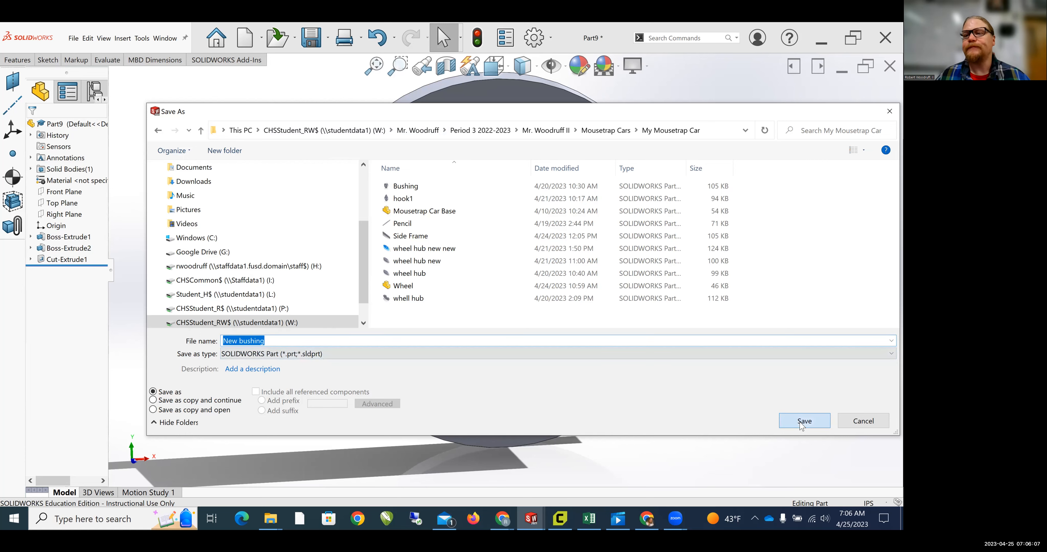
{"action": "left_click", "coordinate": [804, 421]}
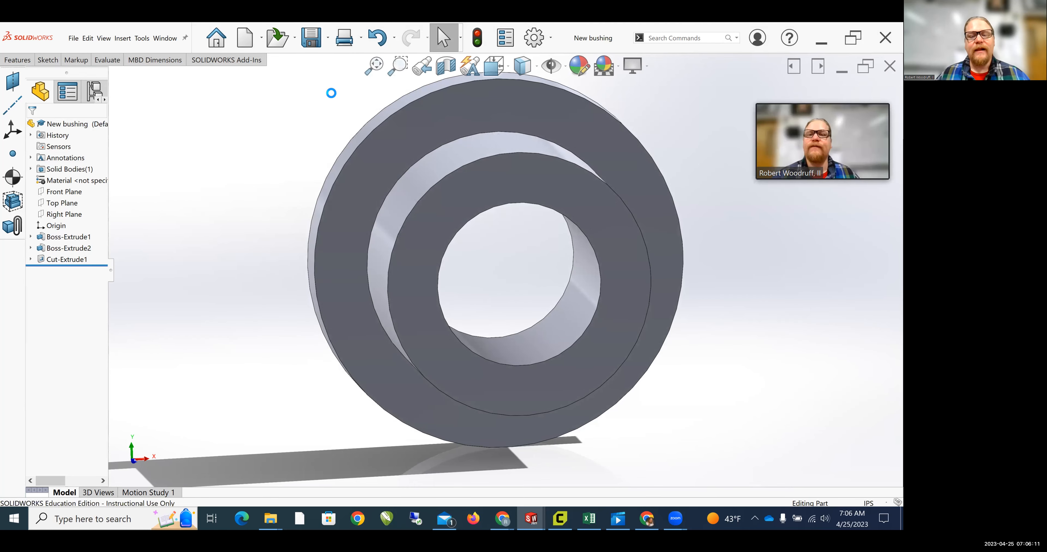
Export New bushing as an STL (*.stl) file to the same folder, confirming the prompt.
{"action": "left_click", "coordinate": [310, 38]}
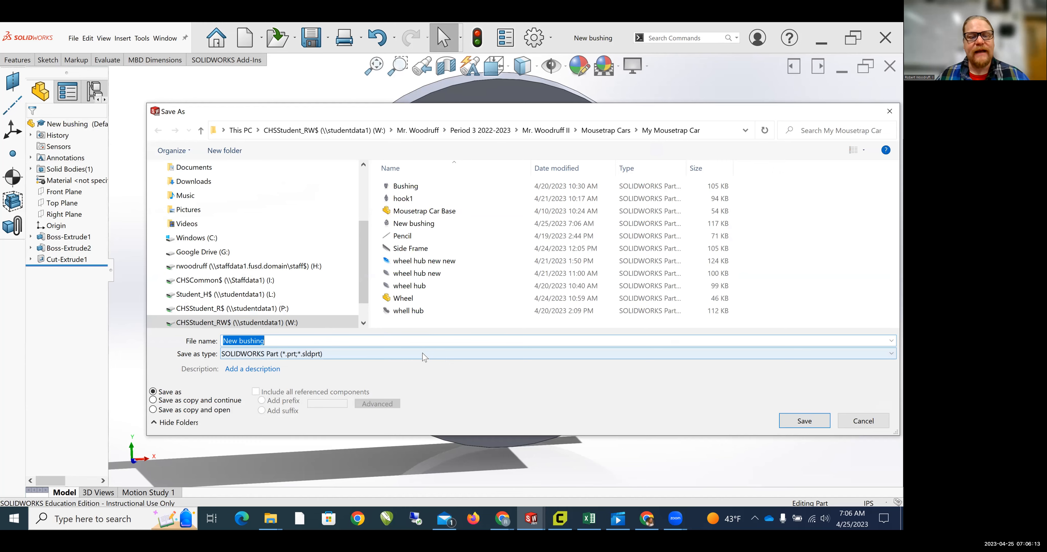
{"action": "left_click", "coordinate": [891, 354]}
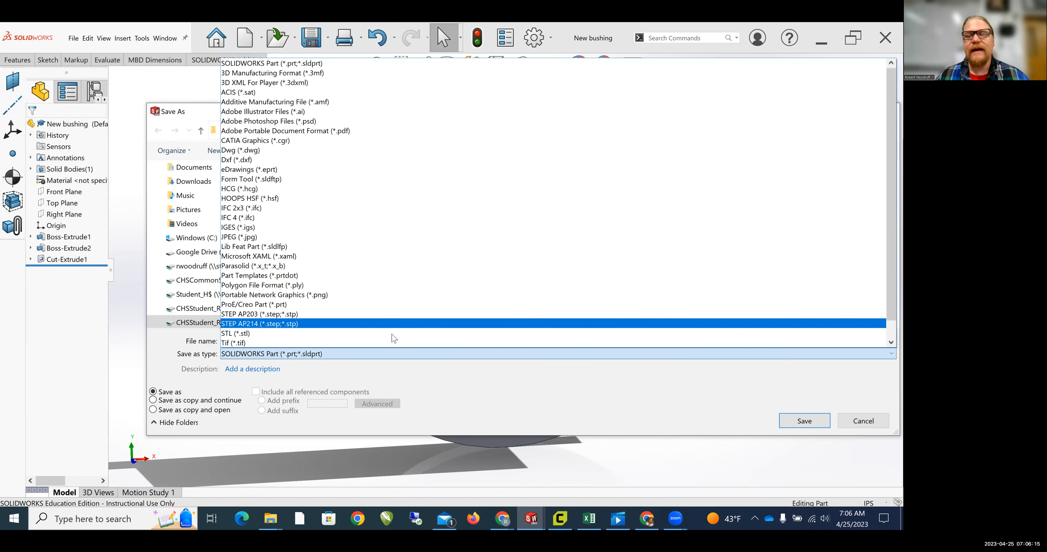
{"action": "left_click", "coordinate": [235, 334]}
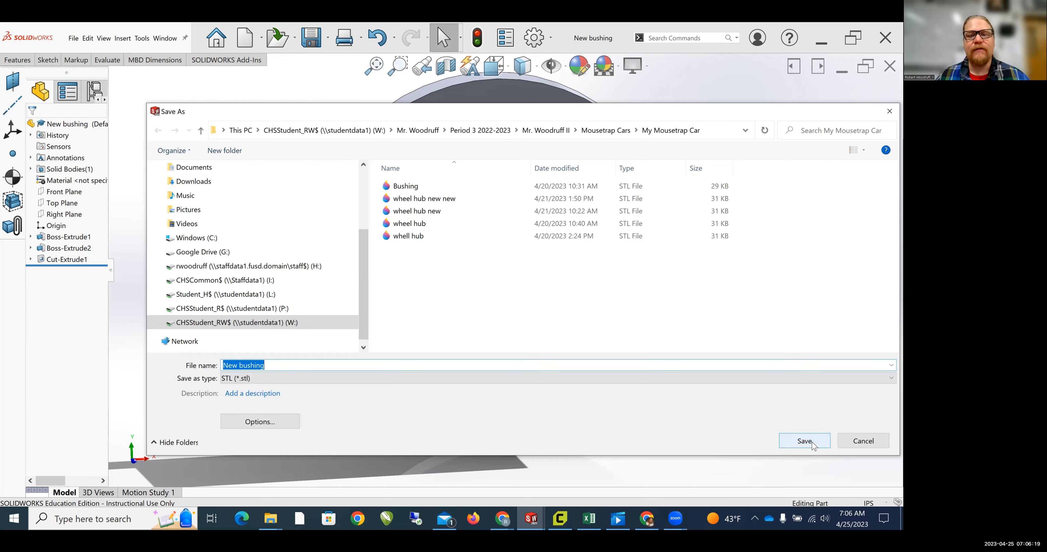
{"action": "left_click", "coordinate": [804, 441]}
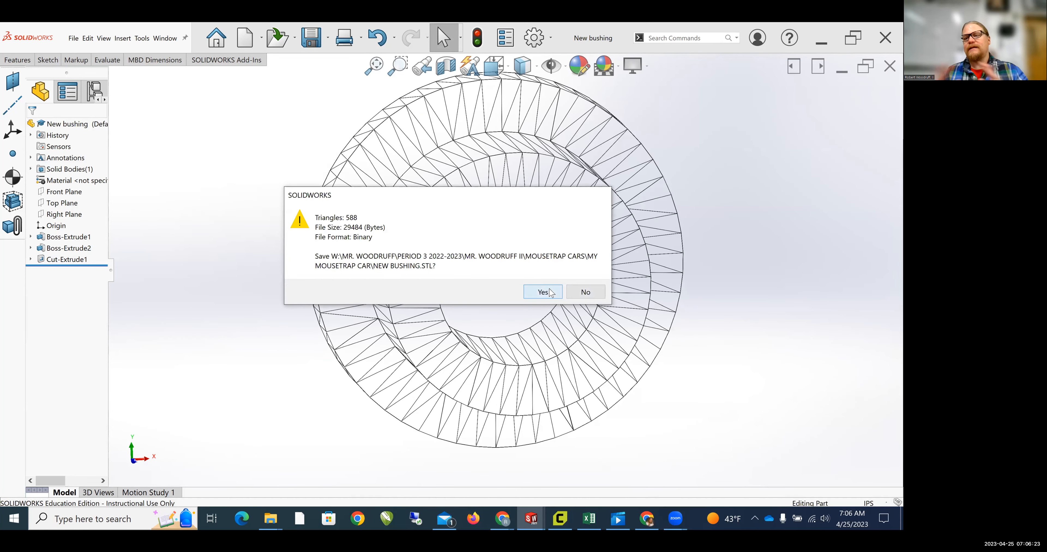
{"action": "left_click", "coordinate": [541, 291]}
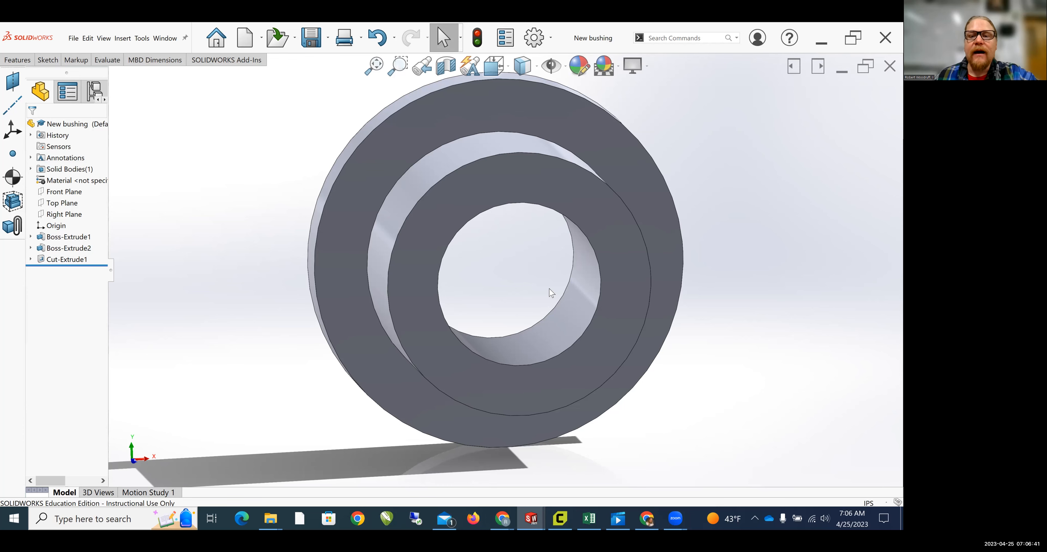
{"action": "mouse_move", "coordinate": [479, 163]}
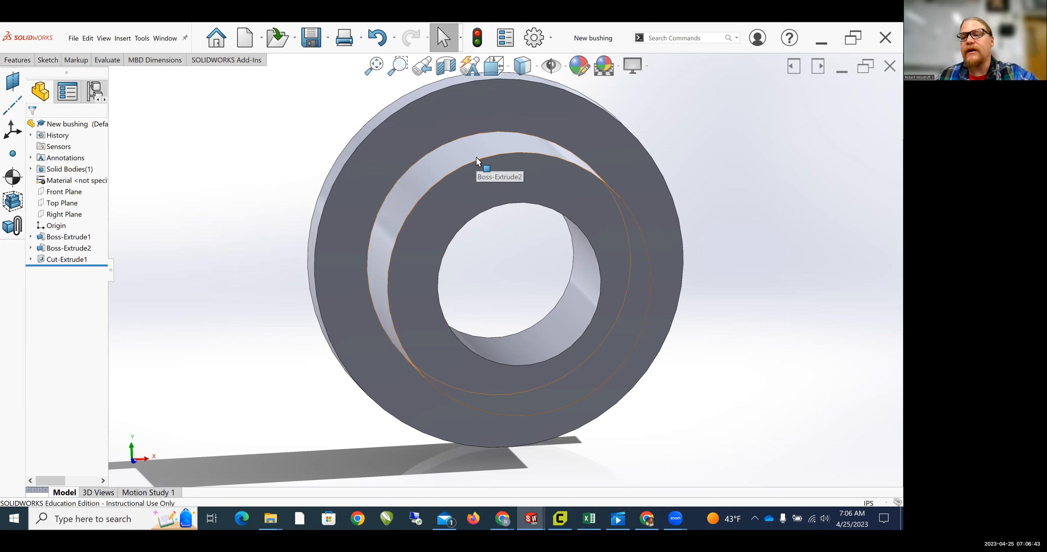
{"action": "mouse_move", "coordinate": [503, 136]}
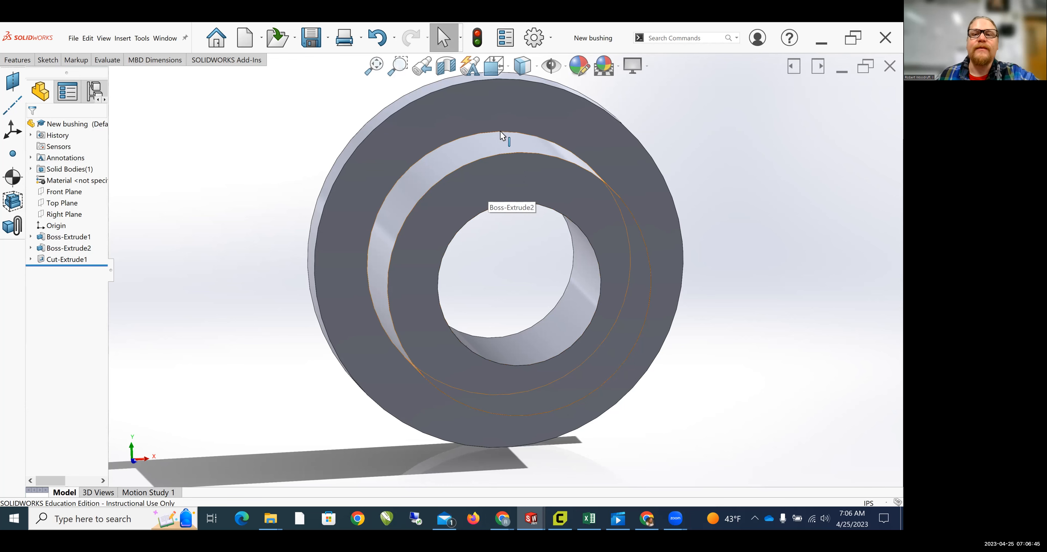